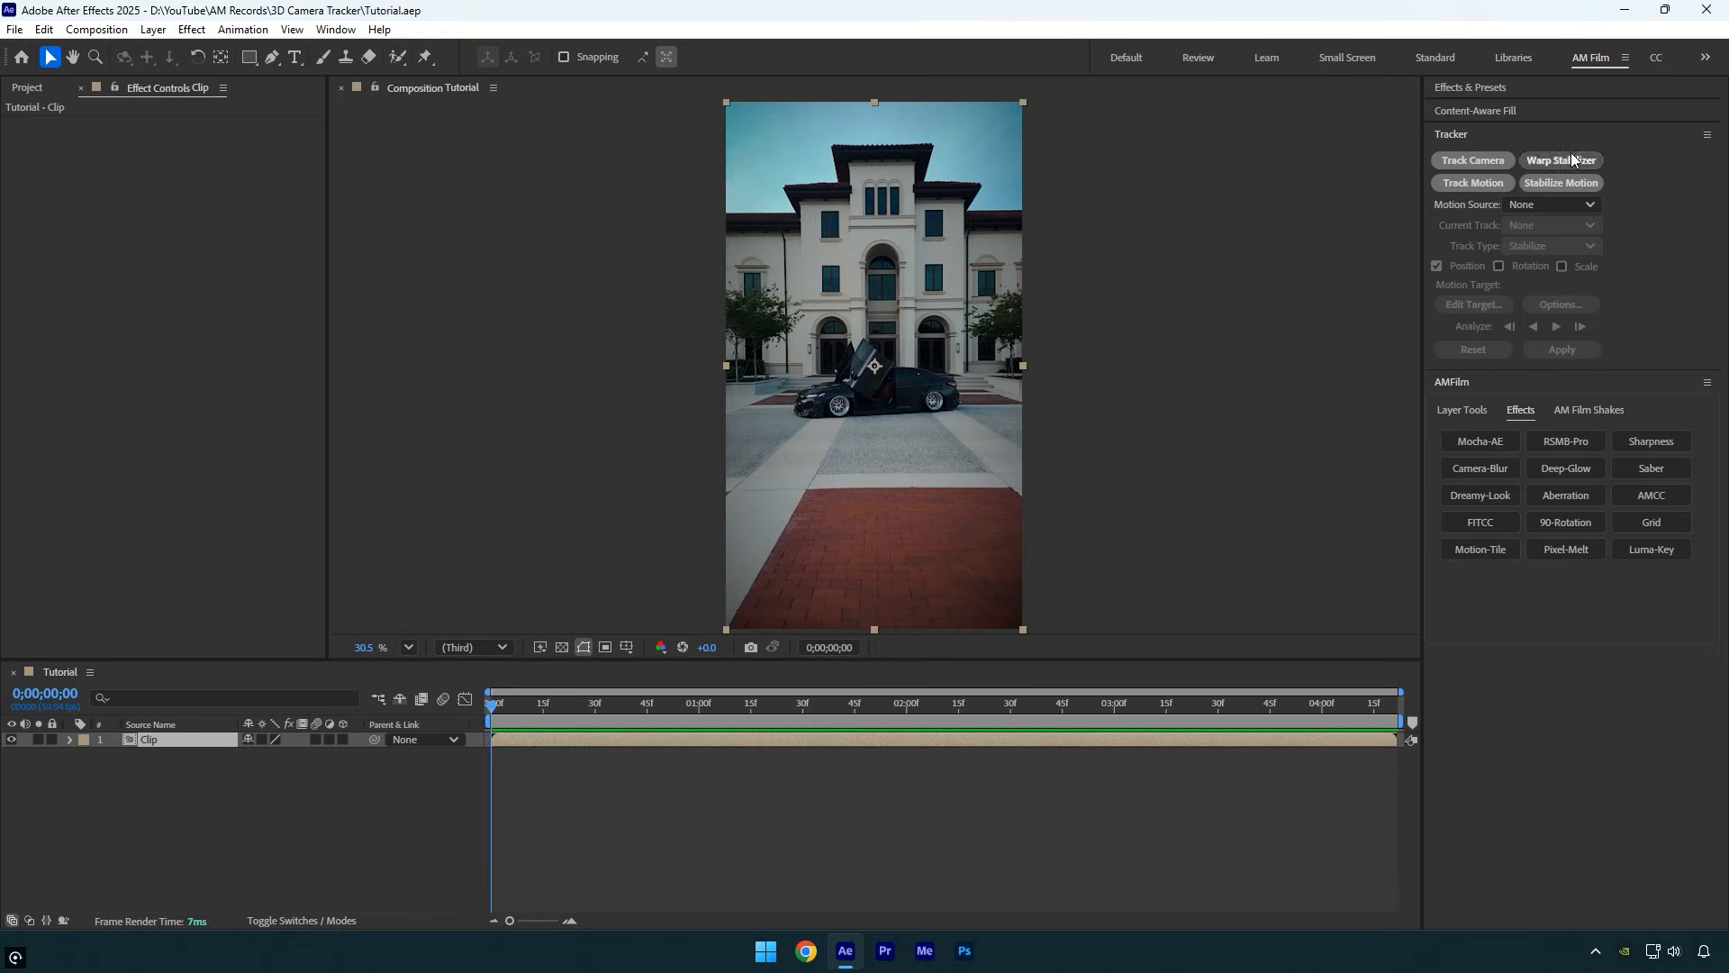
Run the 3D Camera Tracker on the car footage via Track Camera.
click(1472, 160)
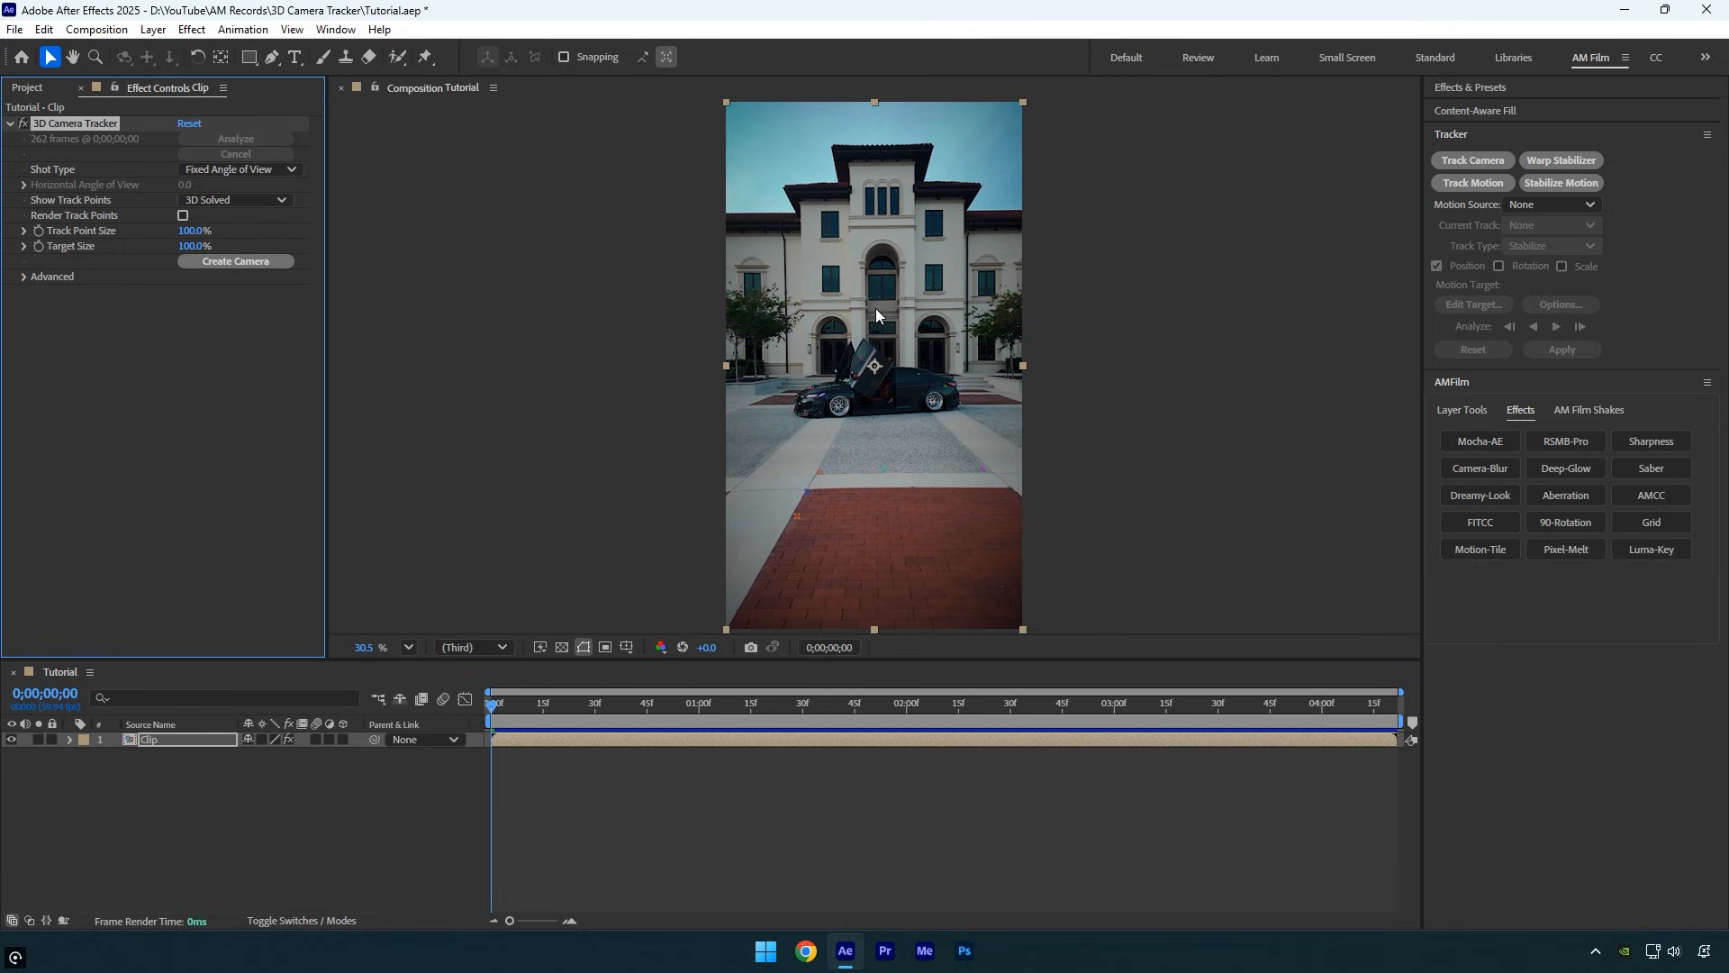
mouse_move(924, 257)
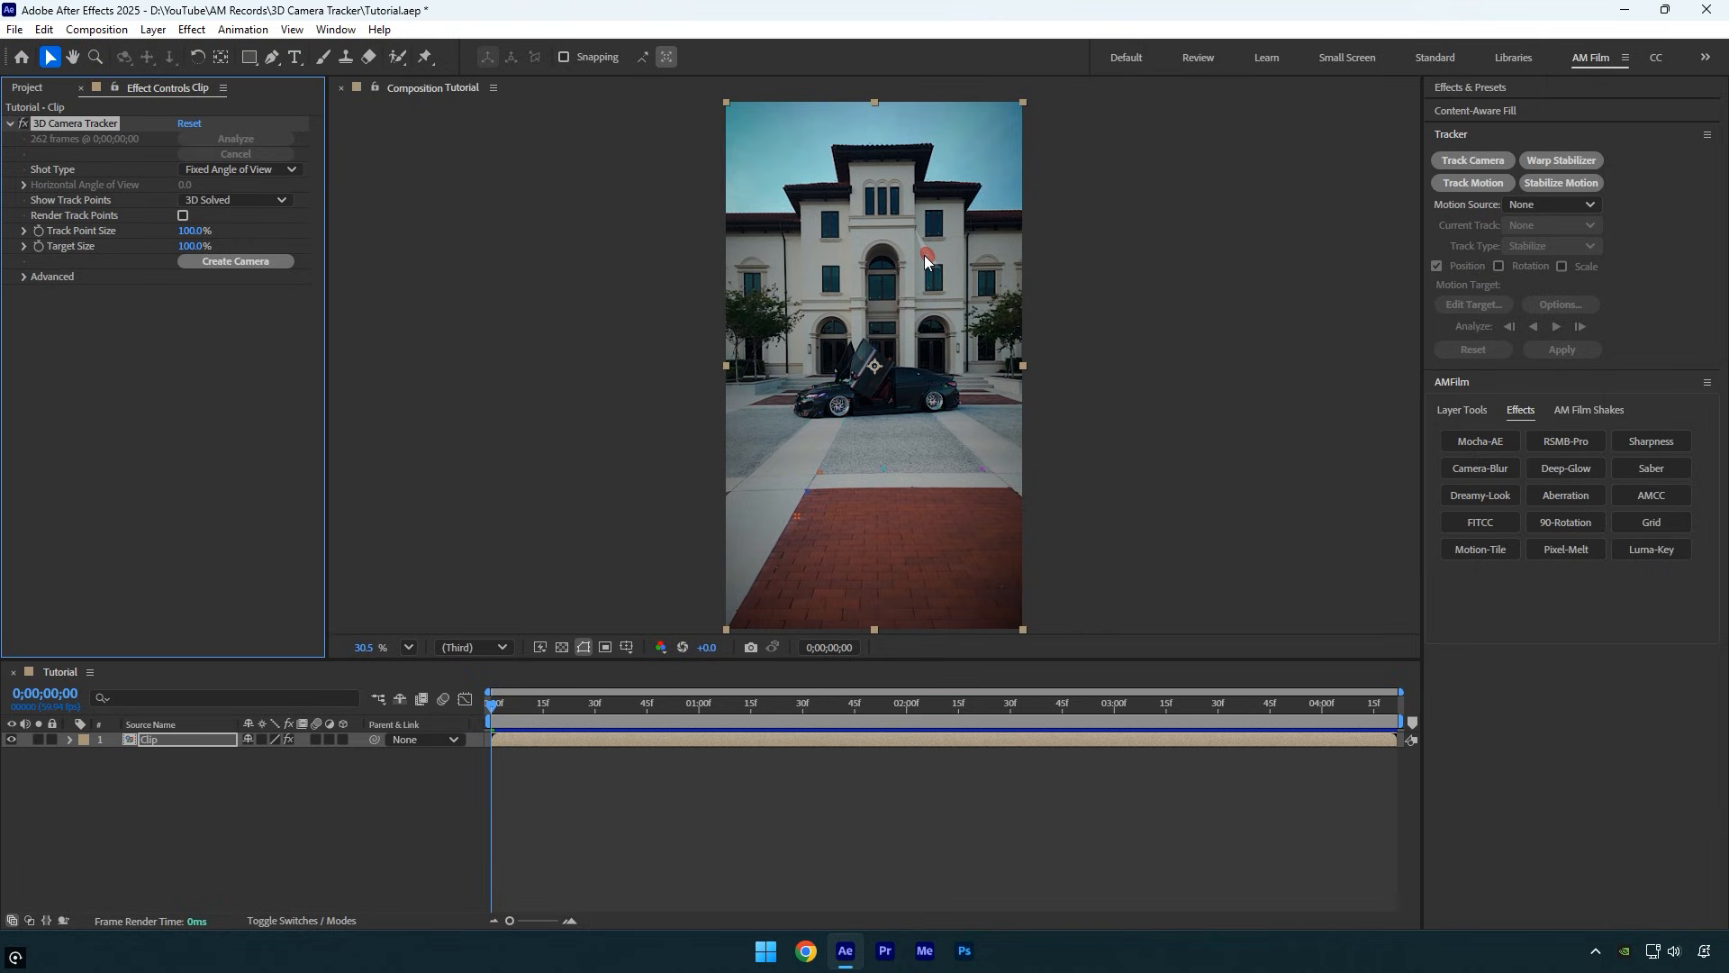
mouse_move(308, 244)
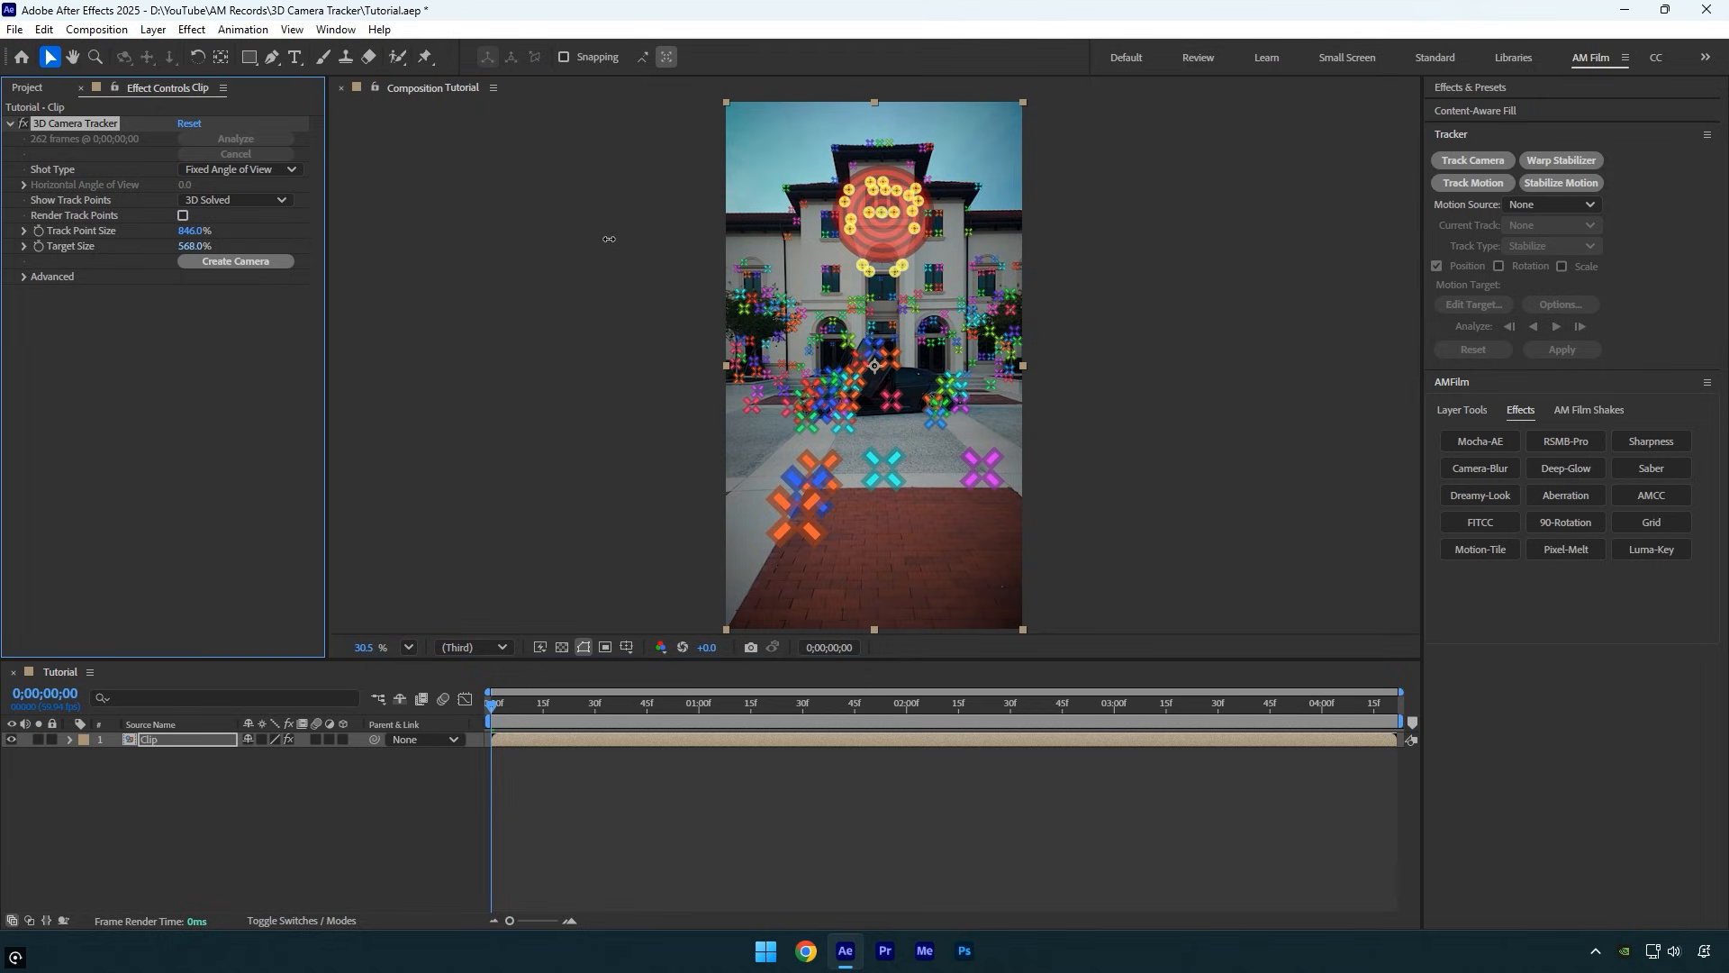
Create a tracked solid and camera from the target on the facade track points.
right_click(882, 220)
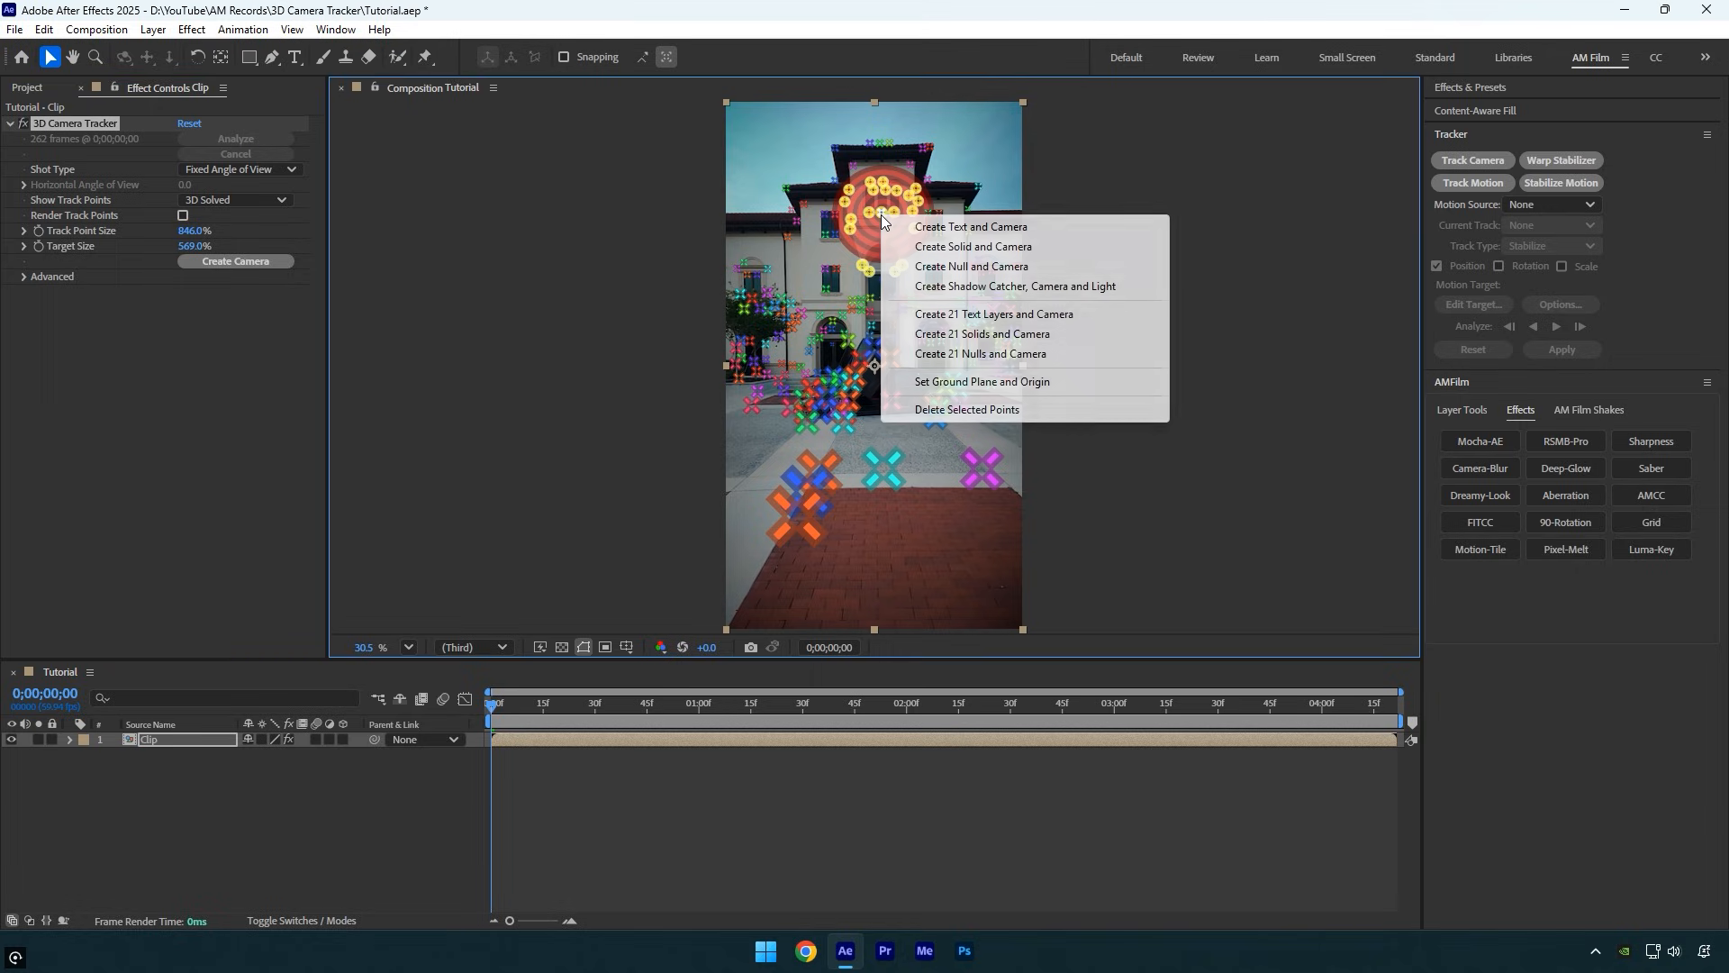
click(971, 247)
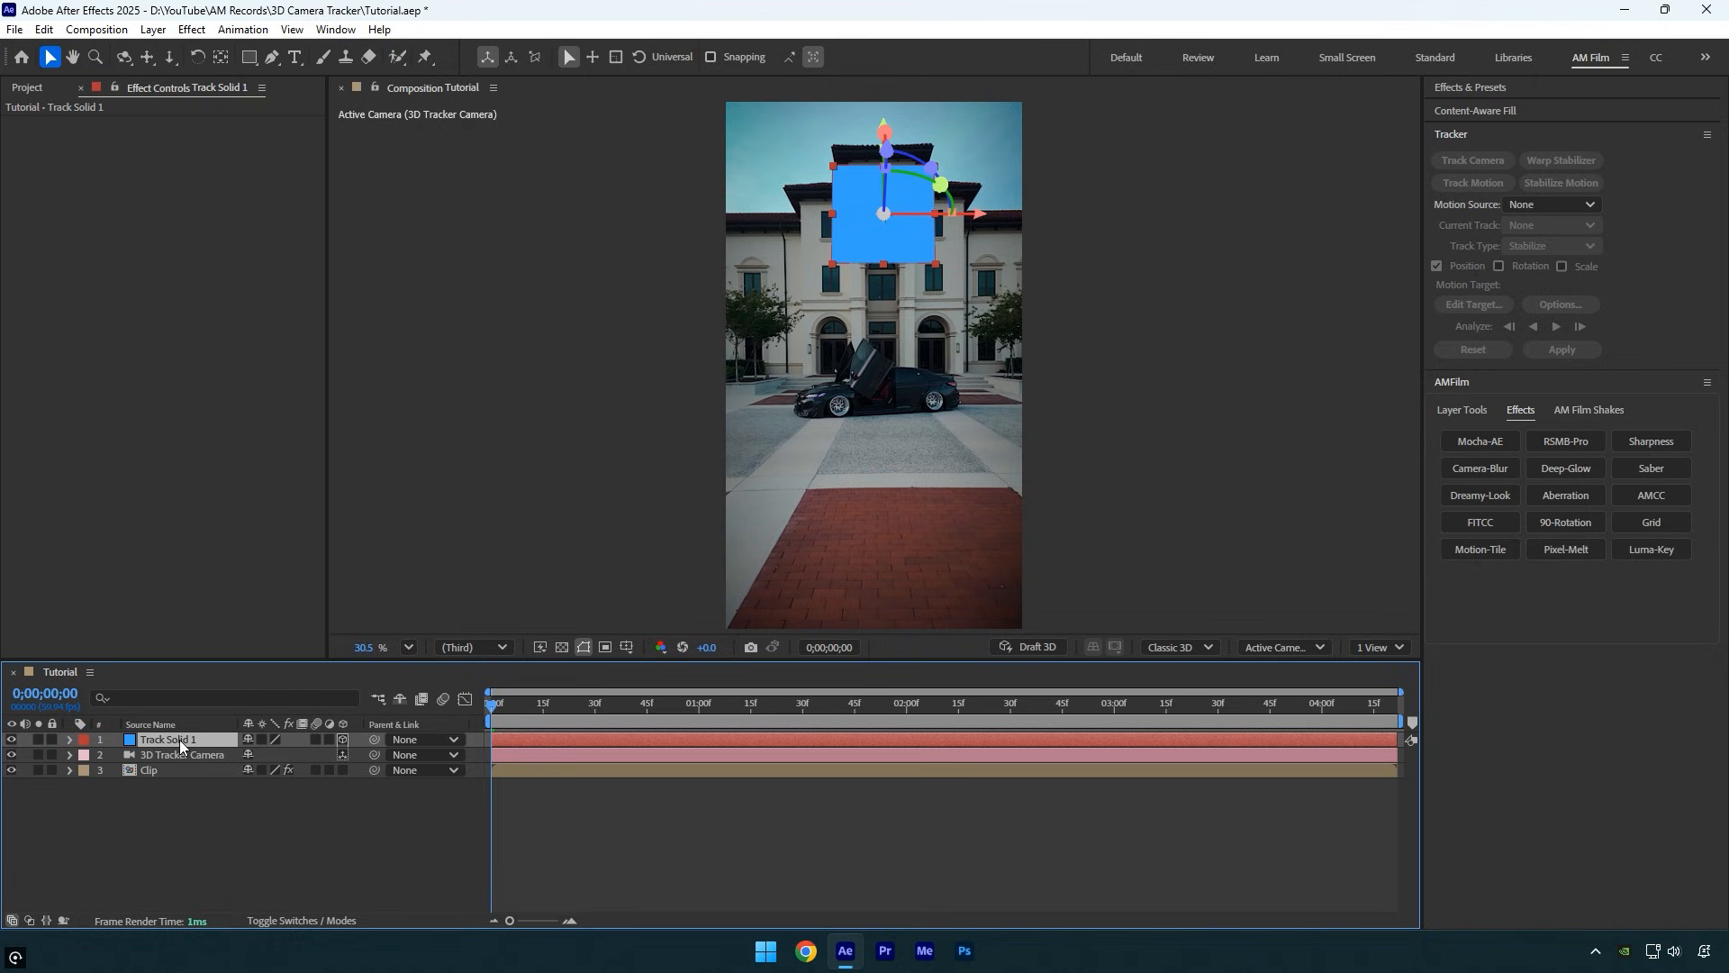
Apply the Grid effect to Track Solid 1 so it shows as a see-through grid.
text(g)
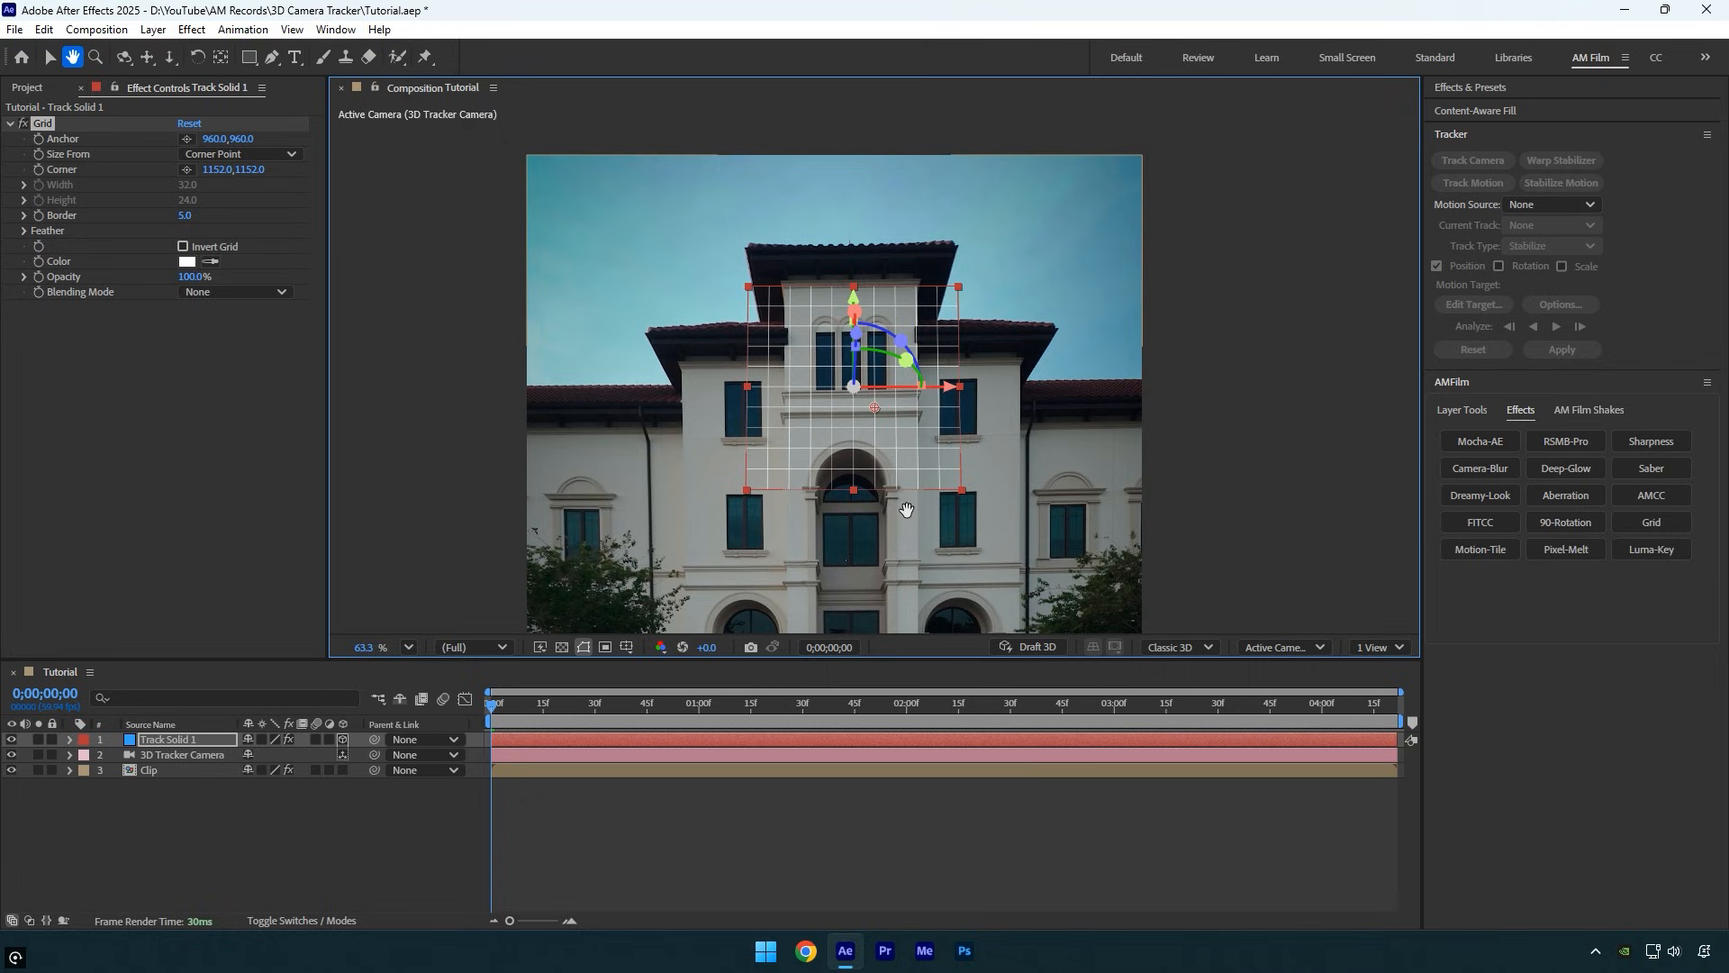
click(51, 56)
text(AM Fil)
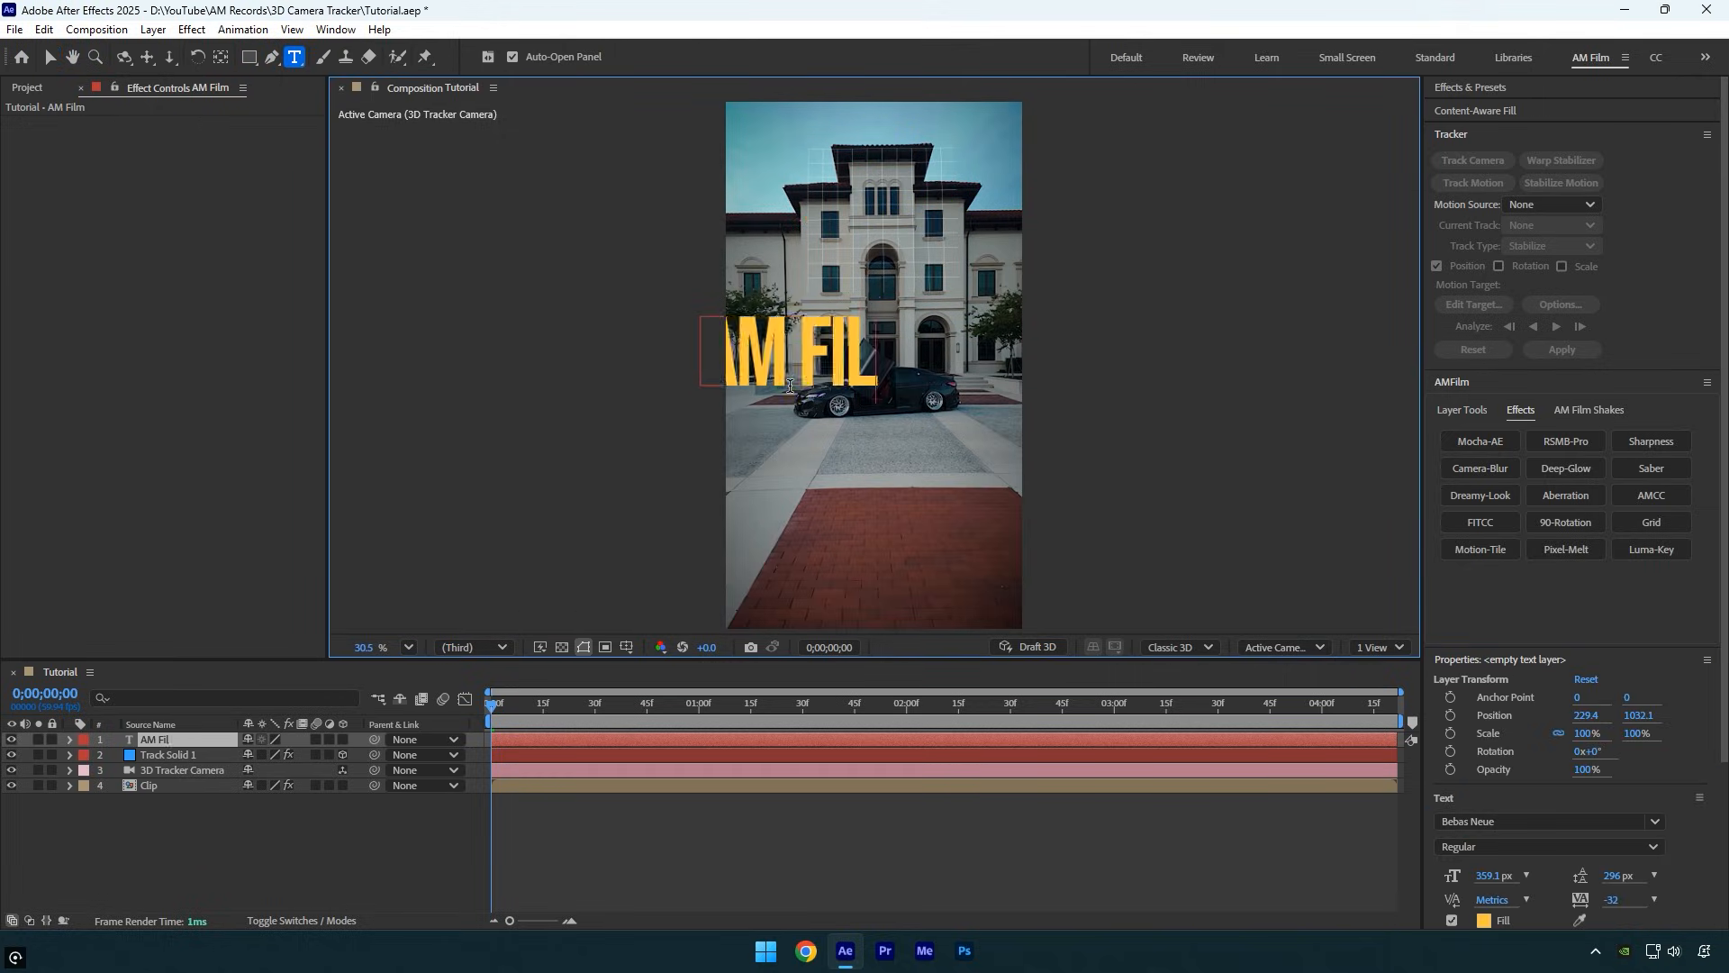
Finish typing the AM FILM text and make it a 3D layer.
text(M)
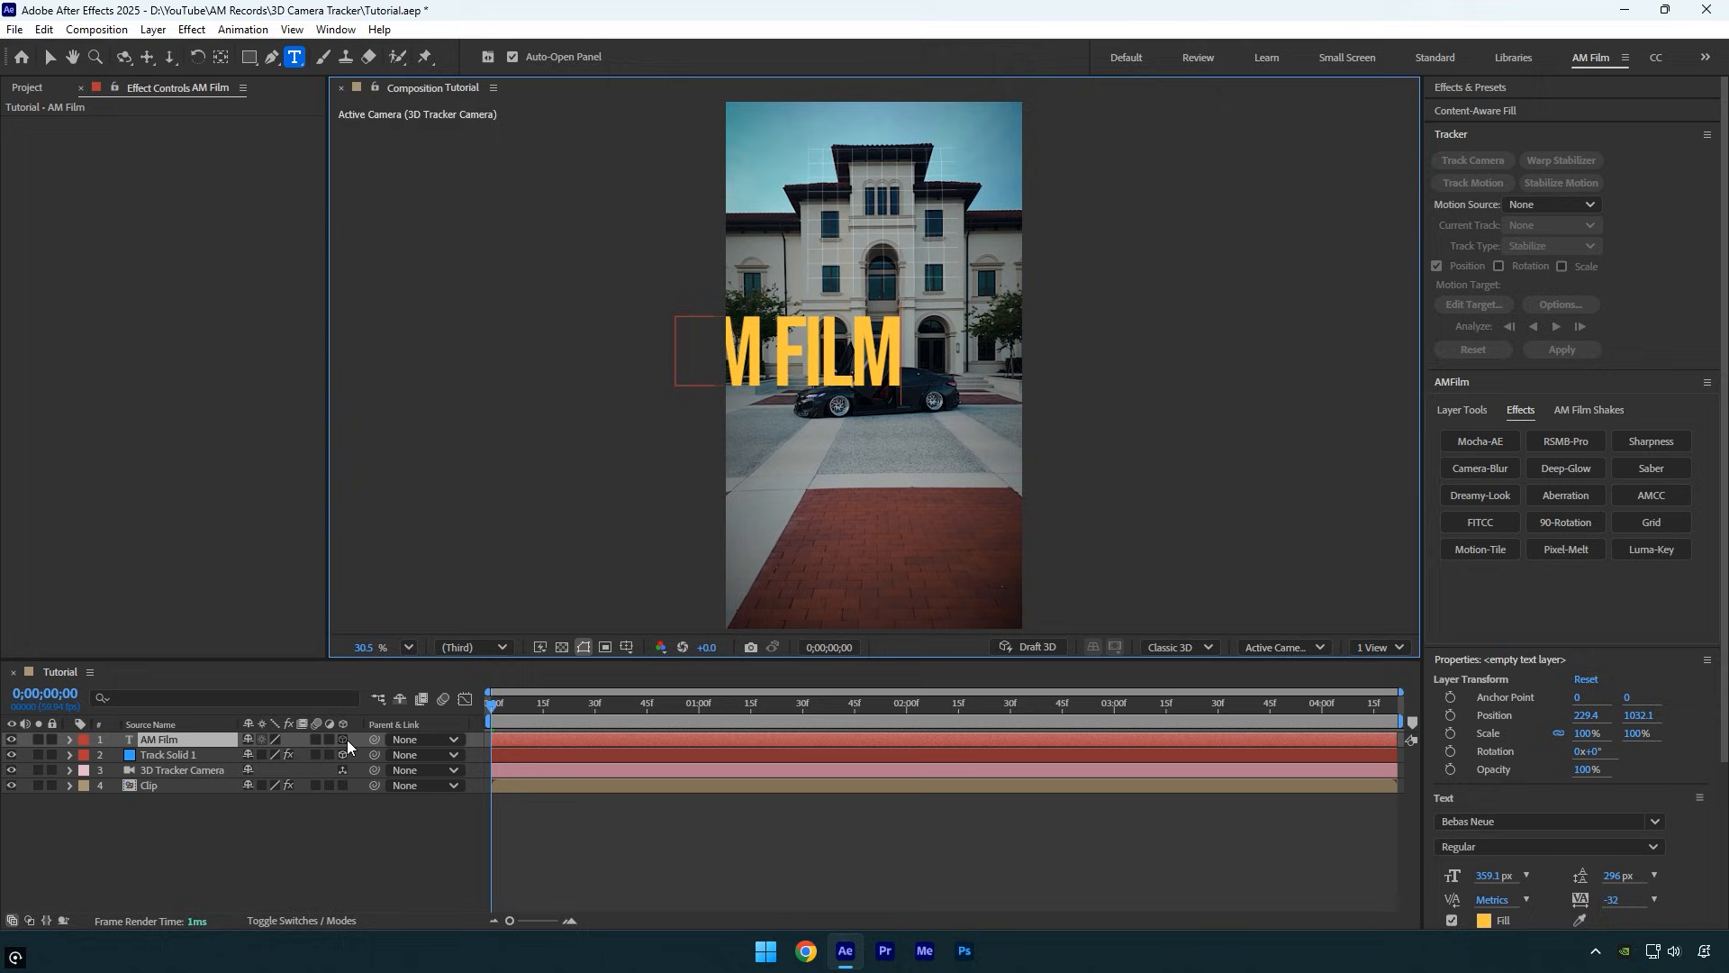
click(342, 738)
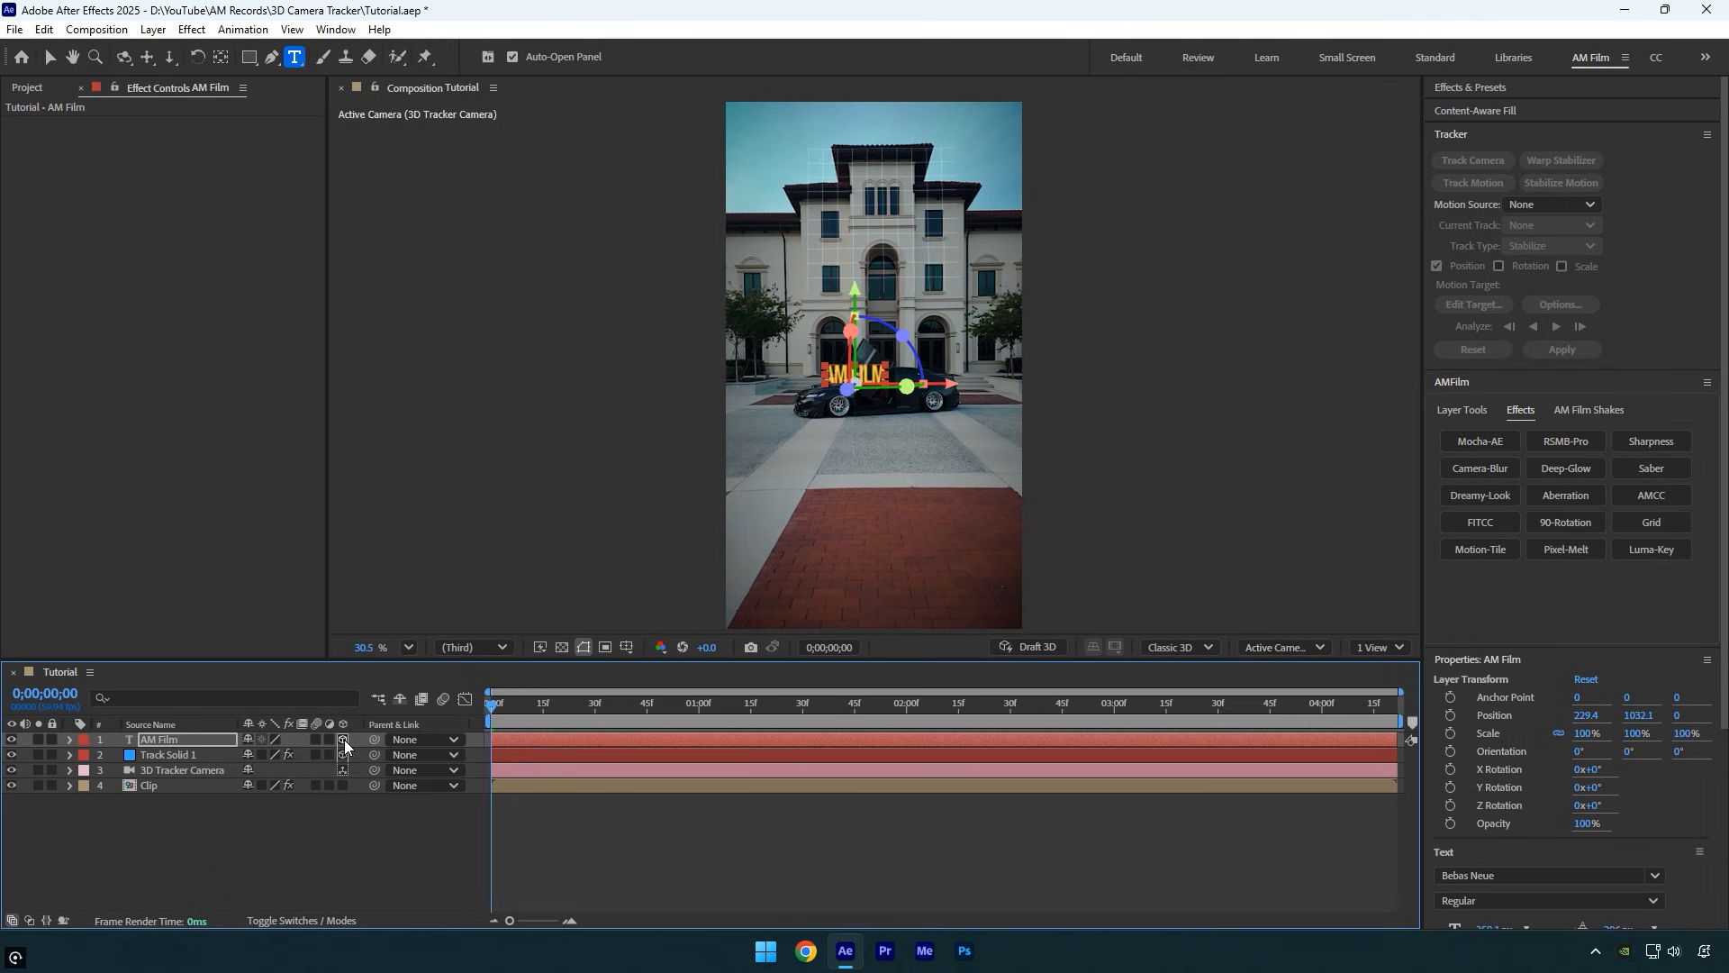
mouse_move(857, 296)
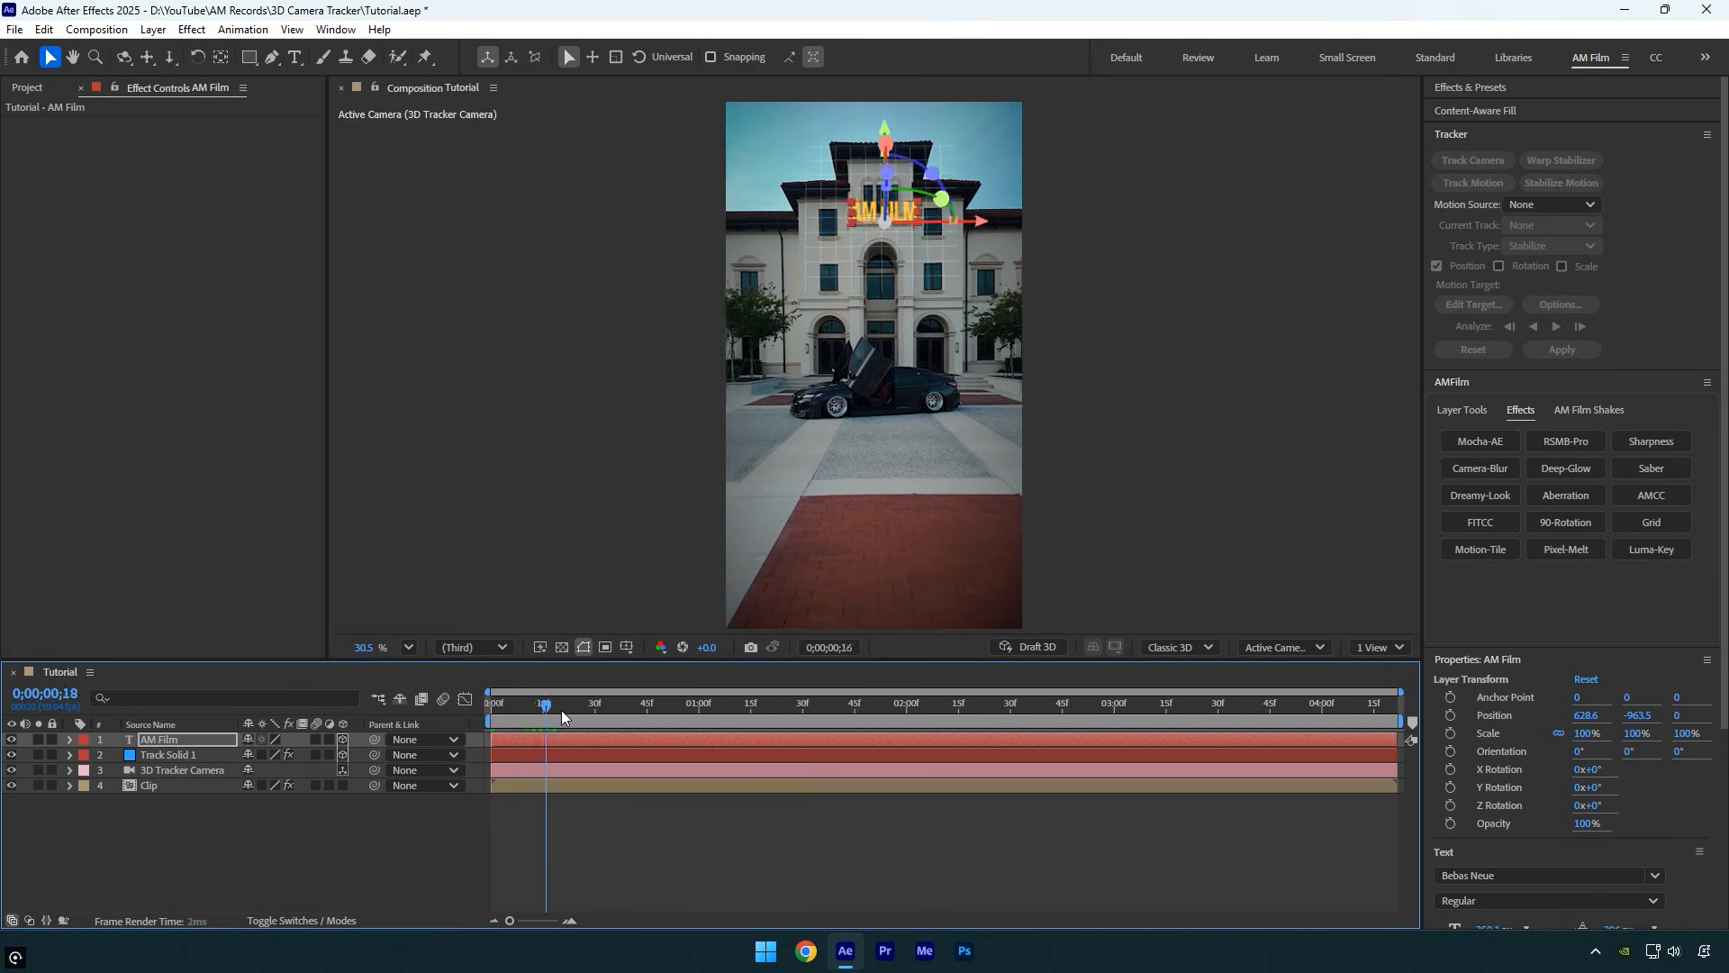
Move the playhead to a later frame before parenting AM Film to Track Solid 1.
click(660, 703)
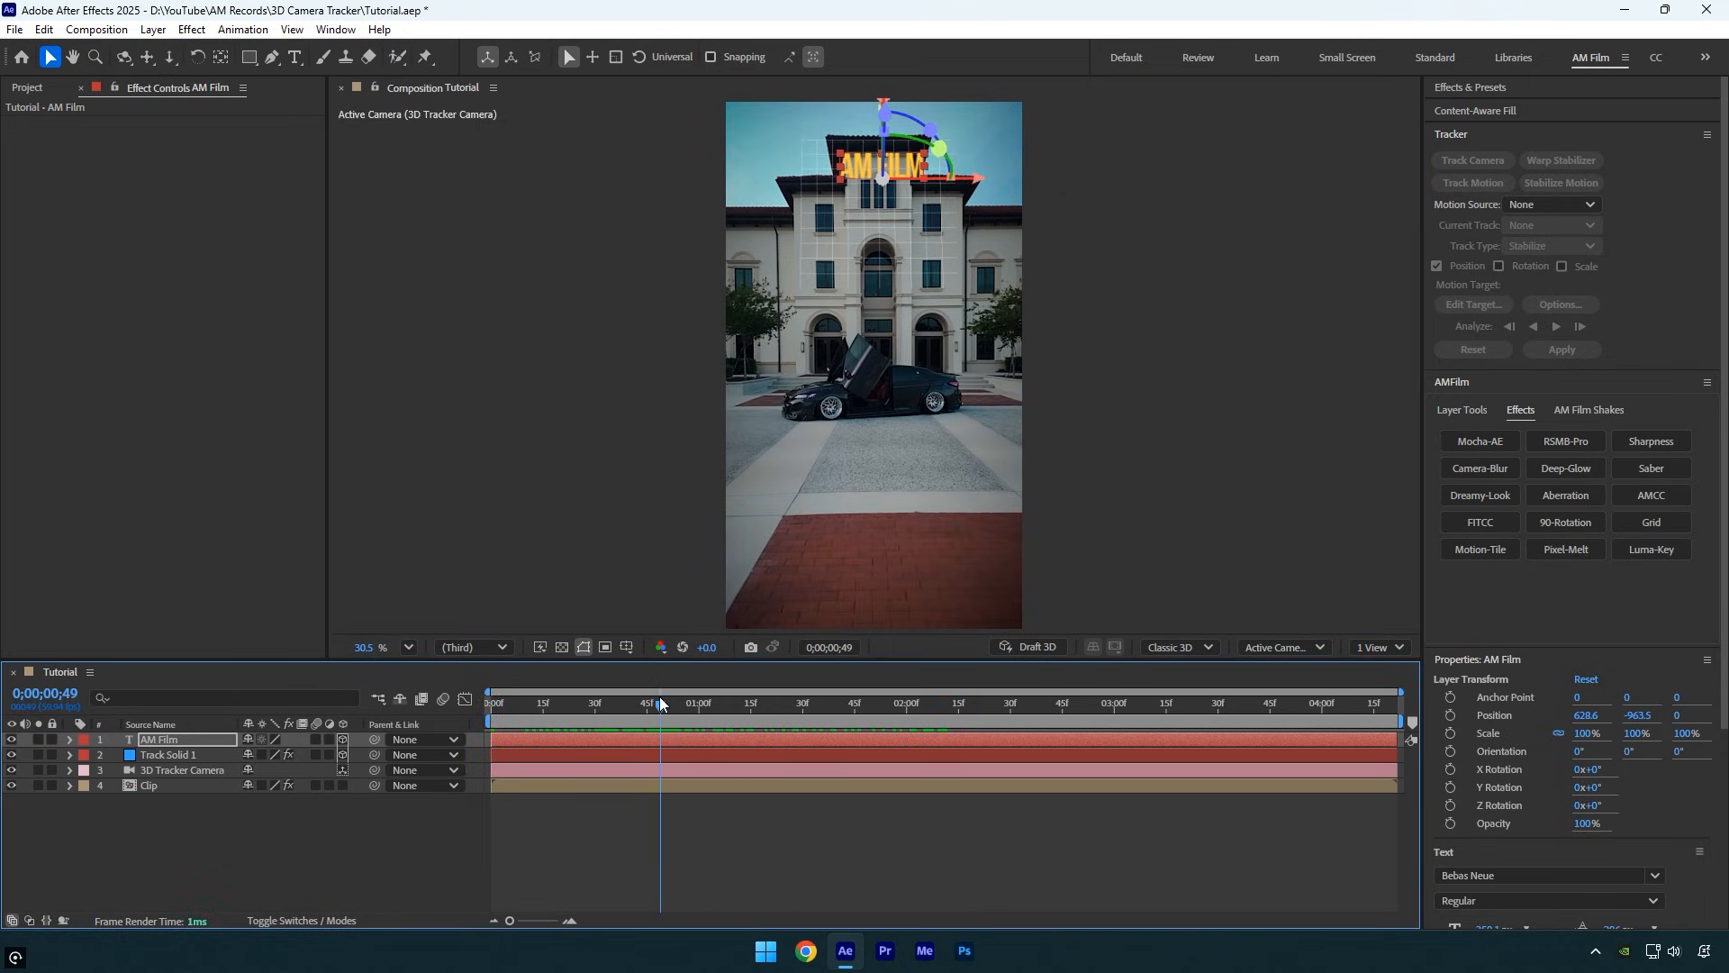
mouse_move(661, 703)
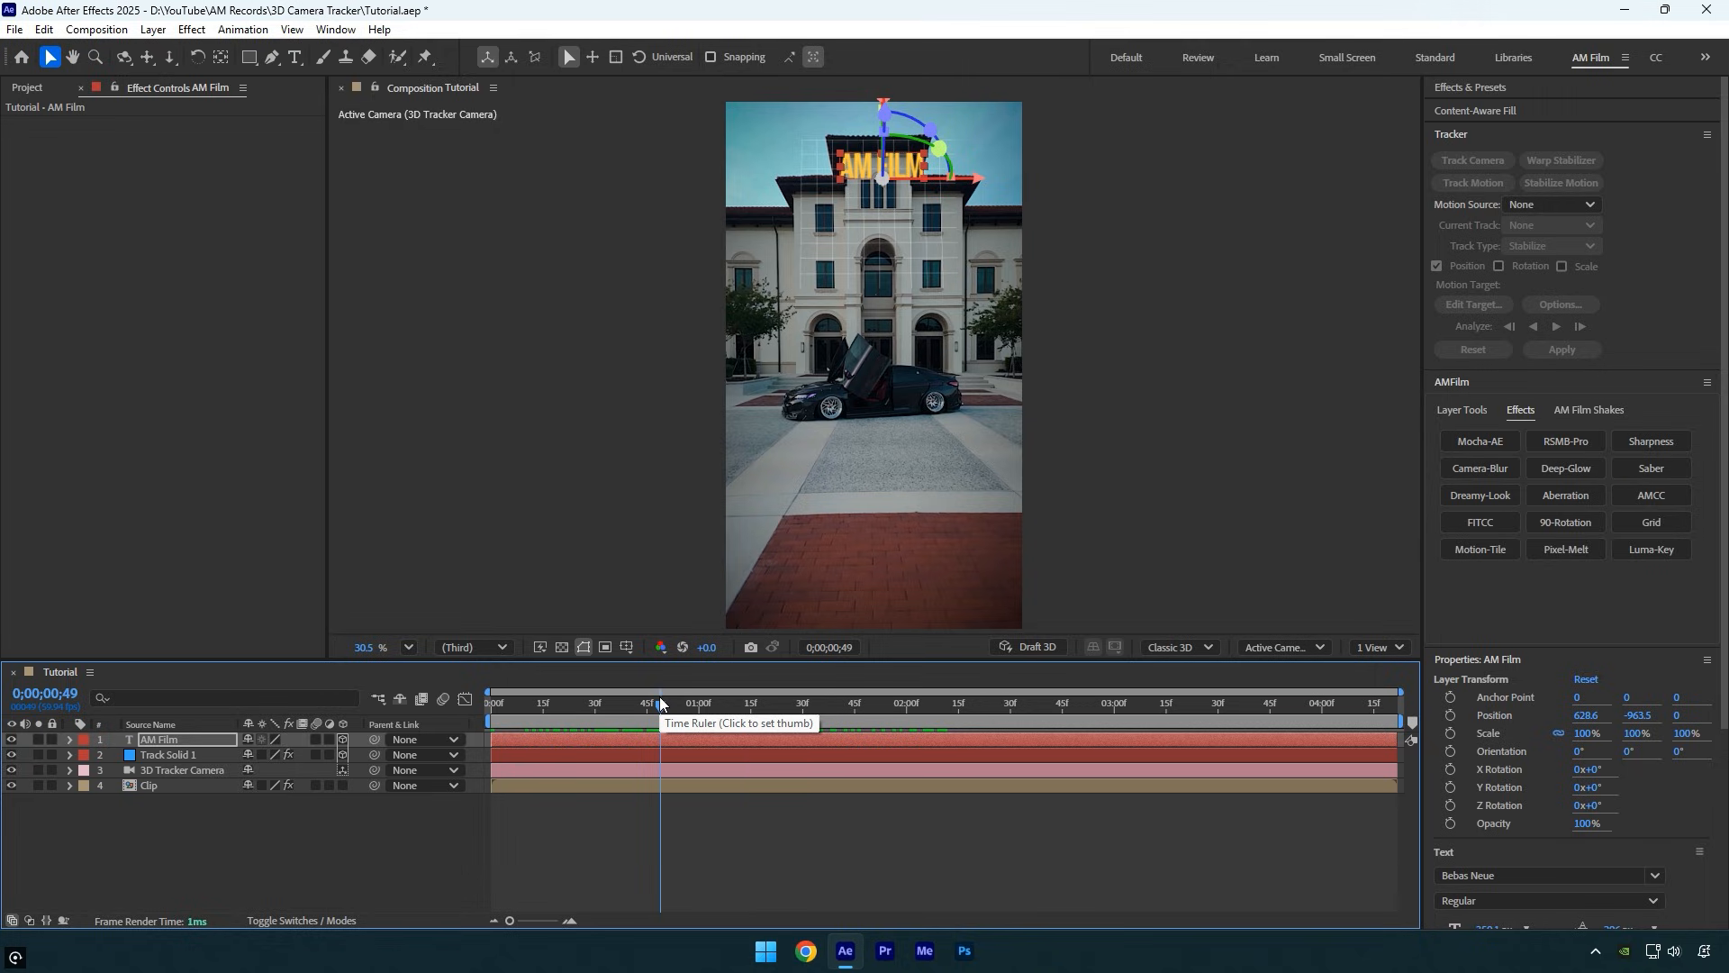
mouse_move(455, 843)
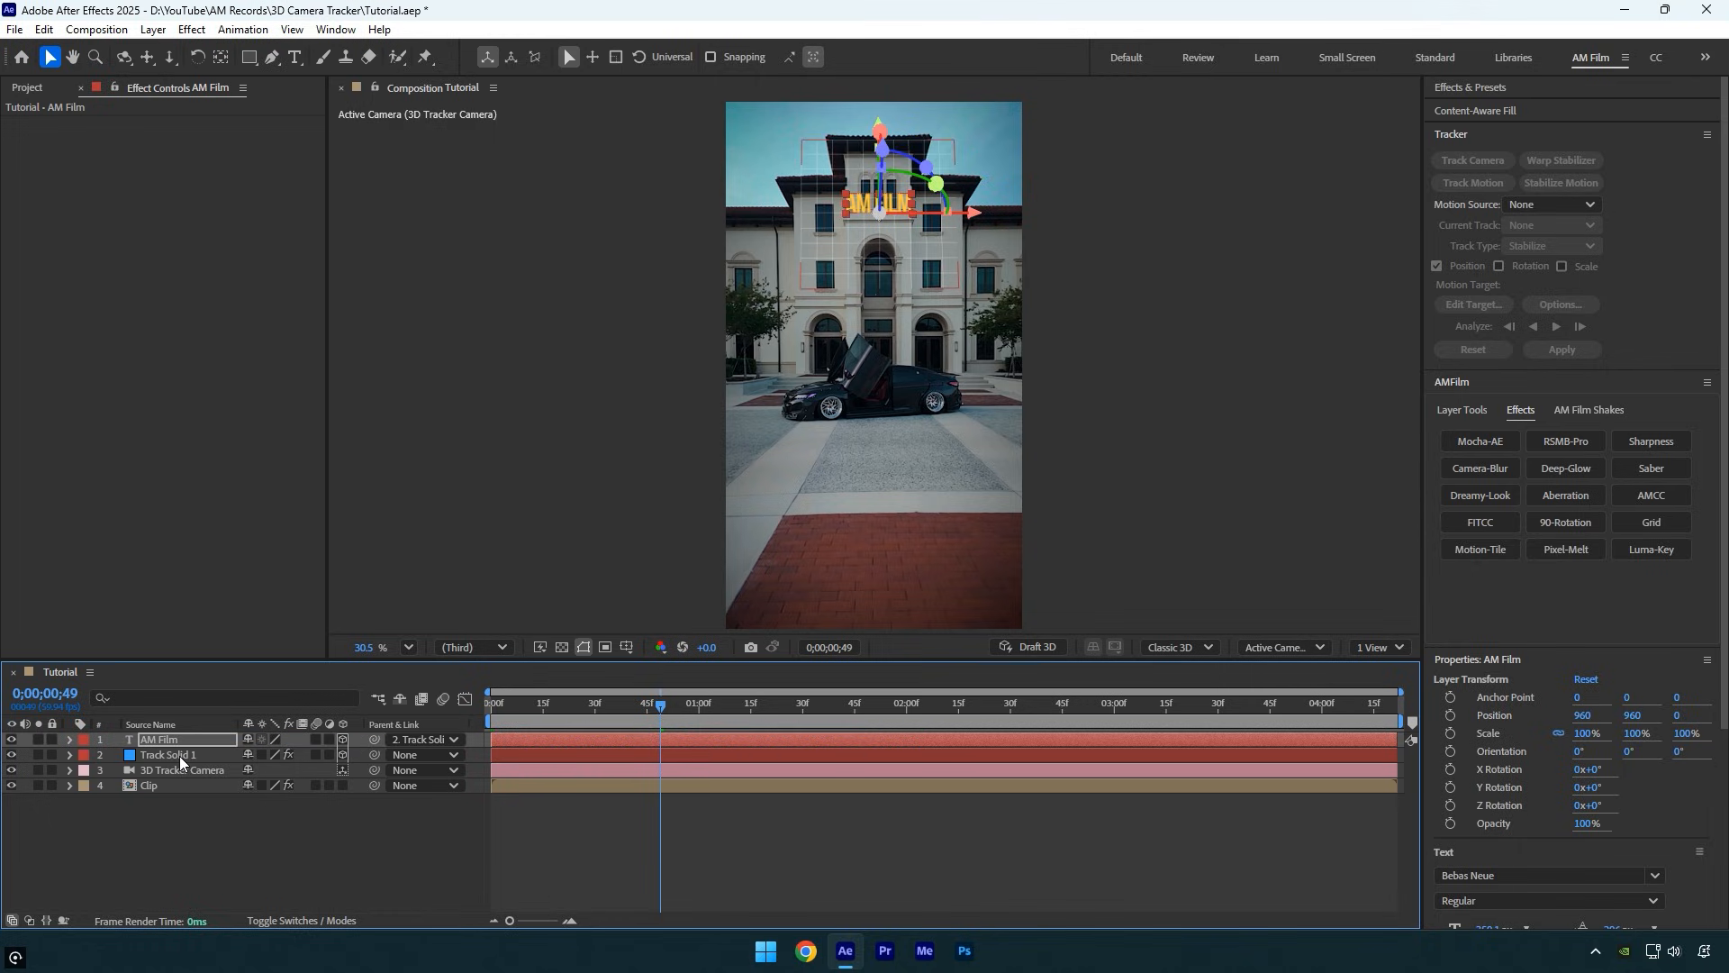
Check Track Solid 1's rotation values, then return to the AM Film layer for scaling to 185%.
click(165, 755)
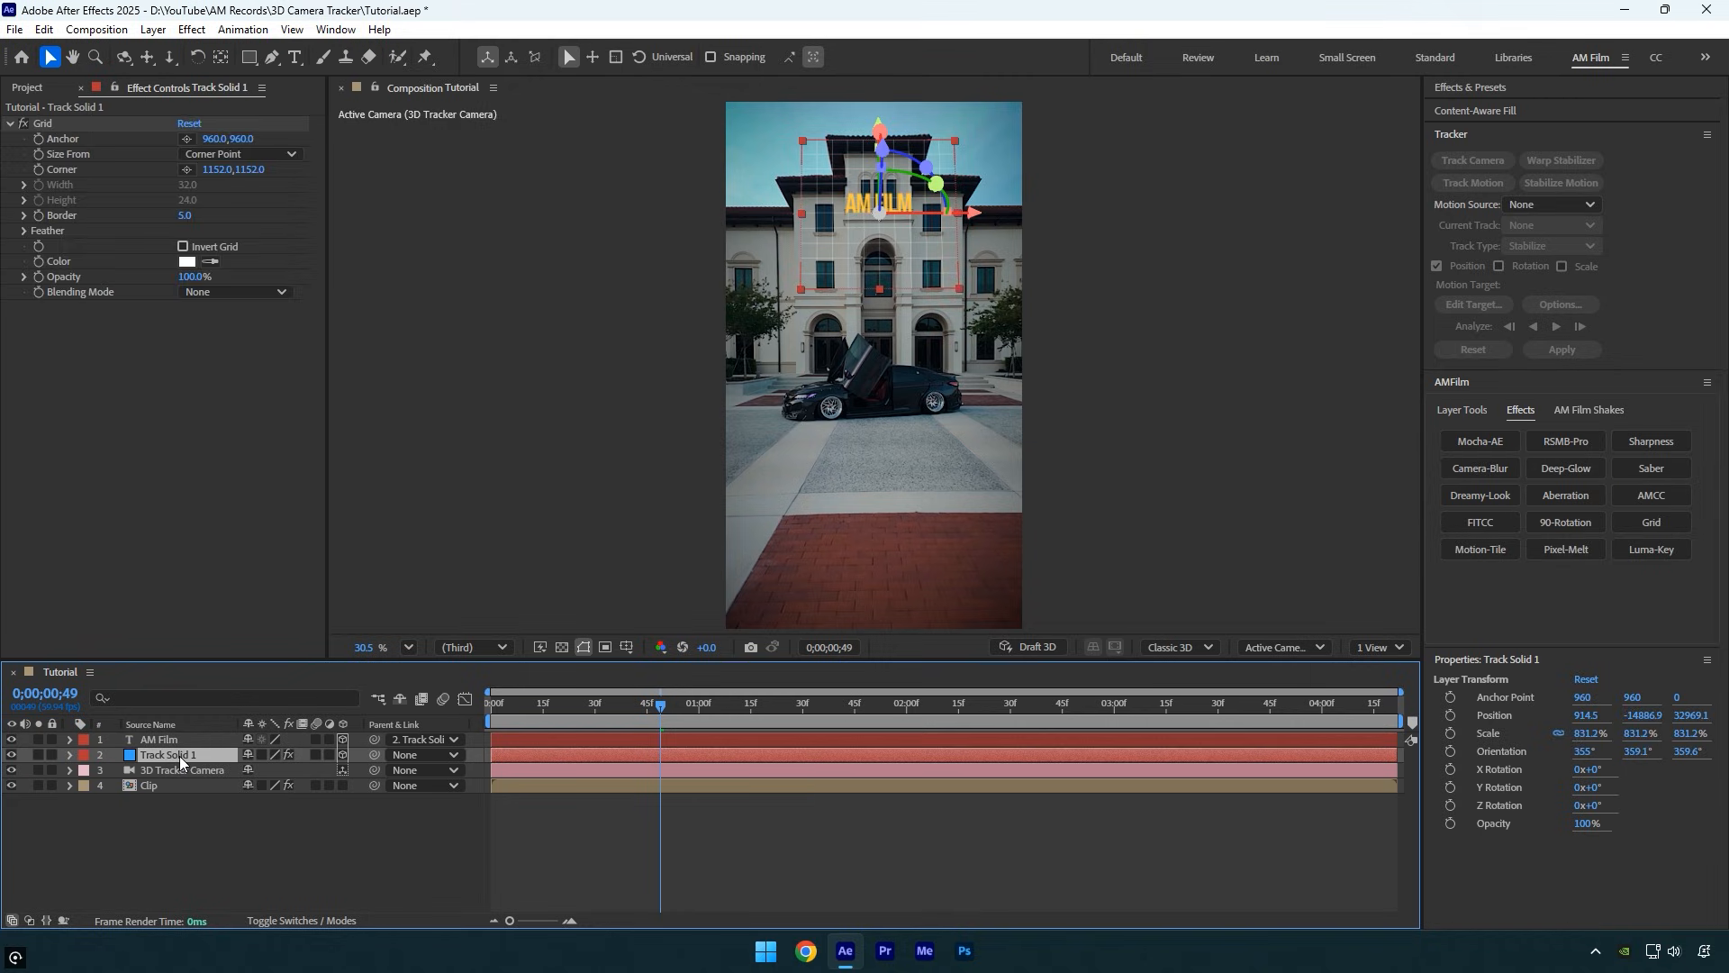
click(67, 754)
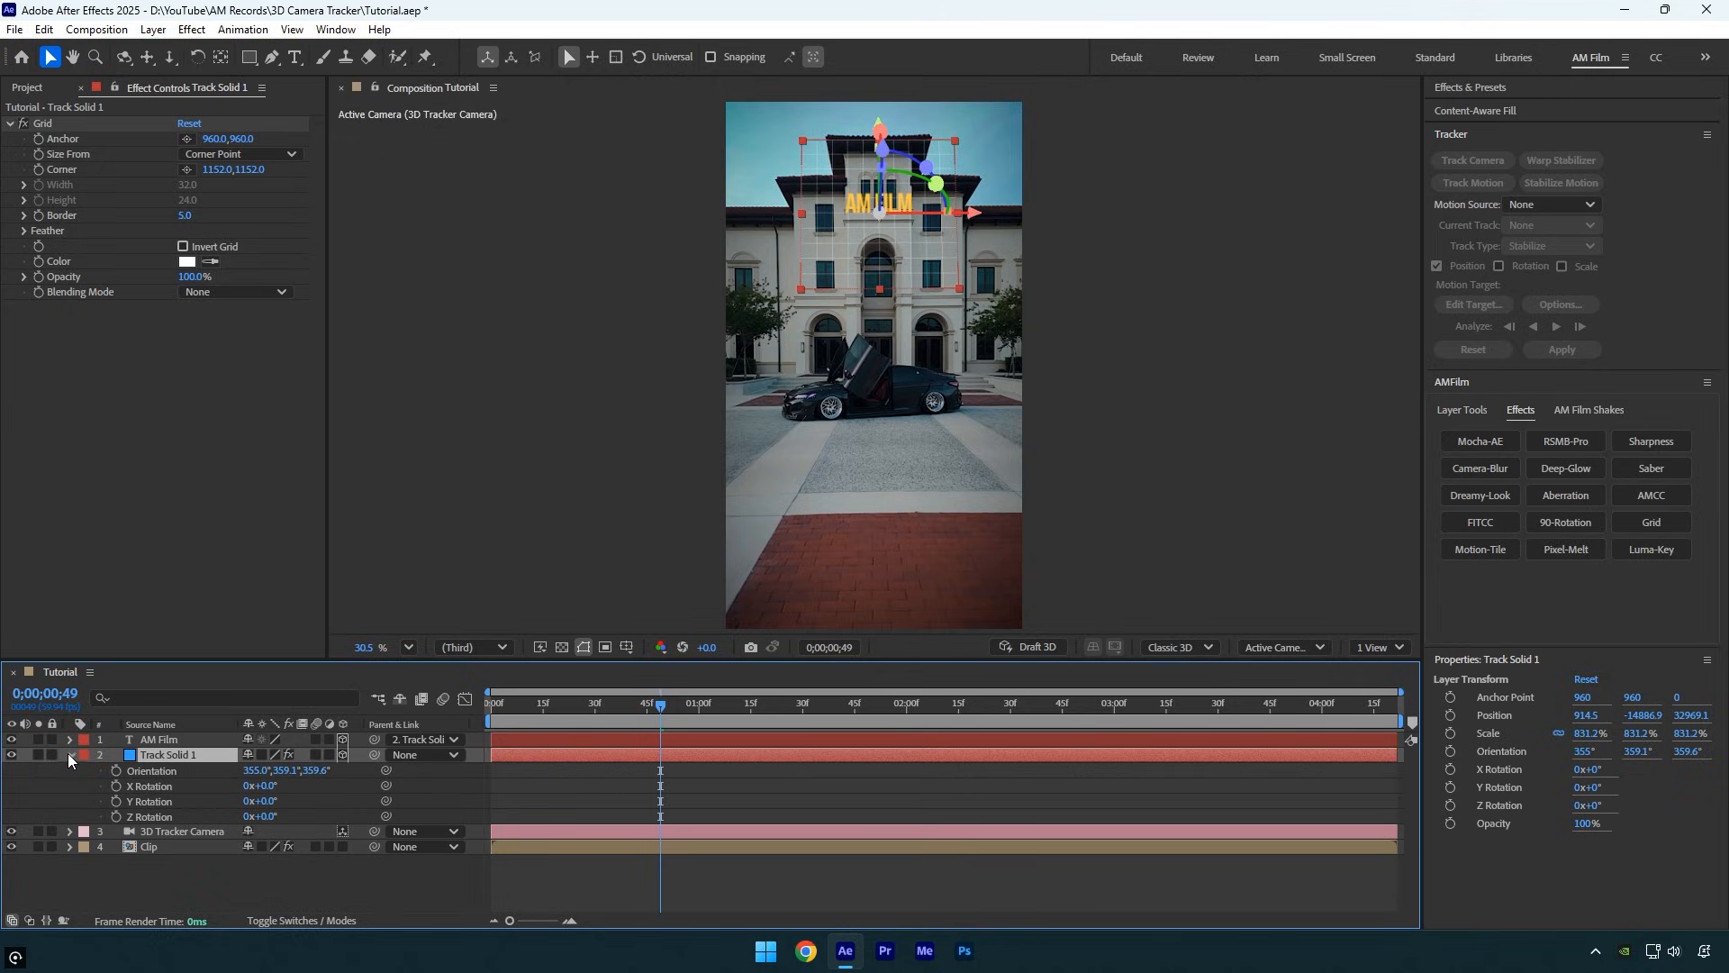
click(159, 739)
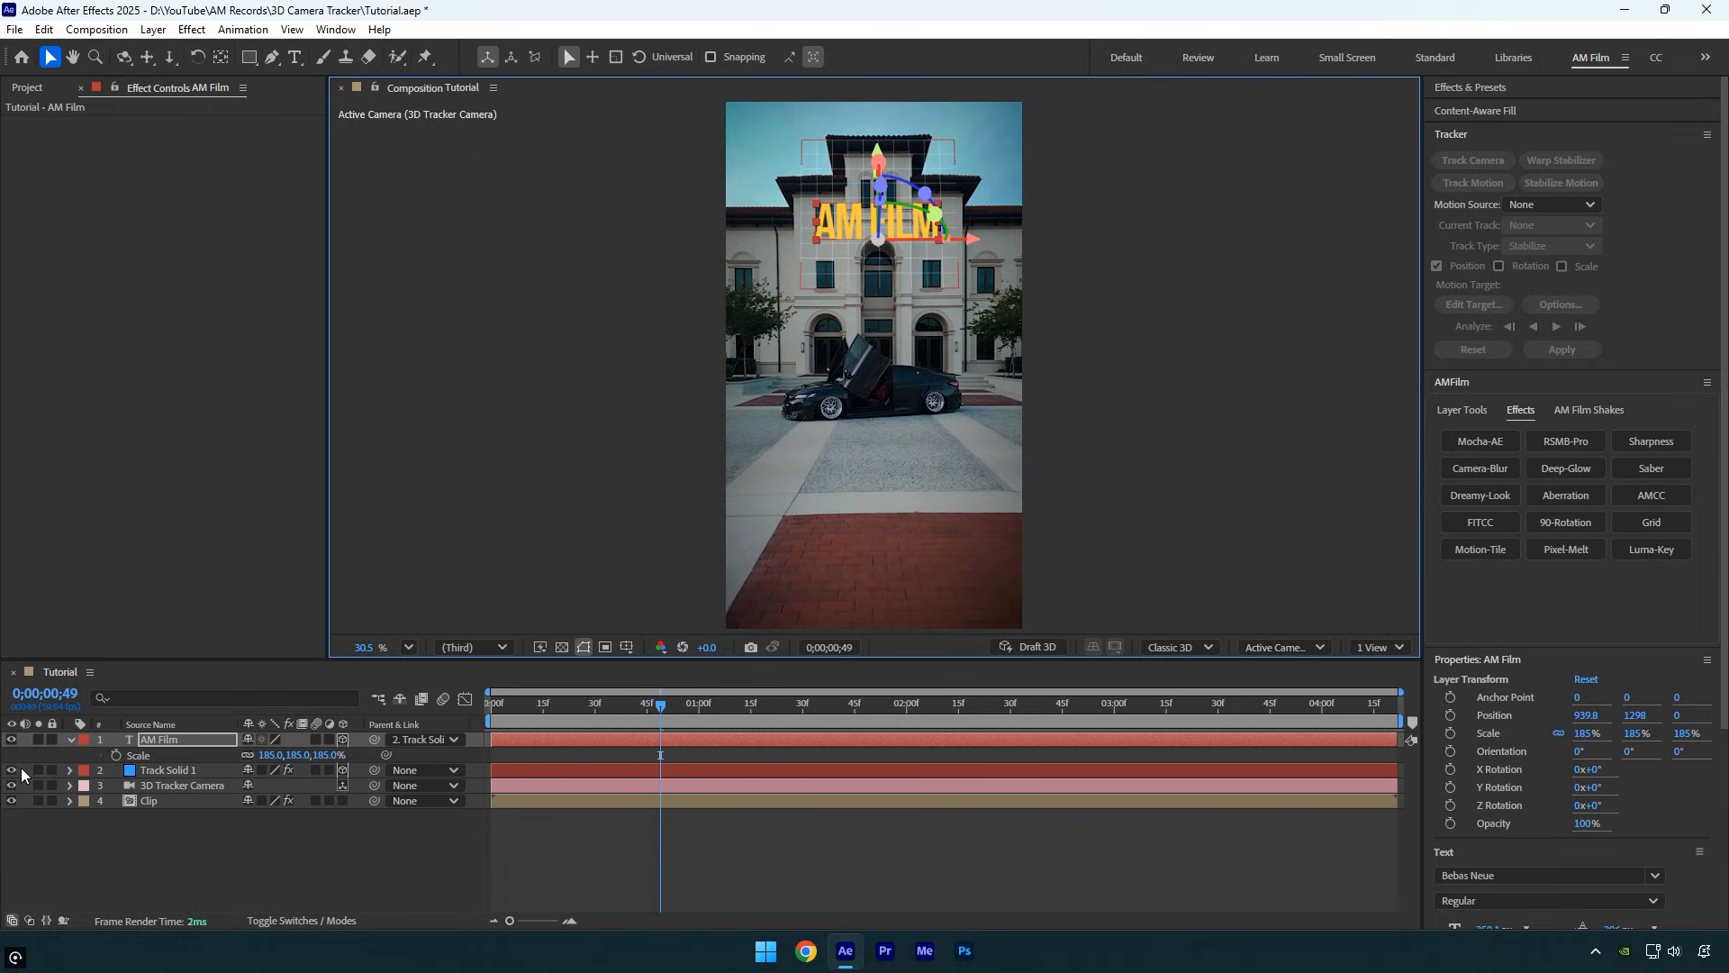
Preview from the first frame to confirm AM FILM holds on the facade, then stop playback.
key(home)
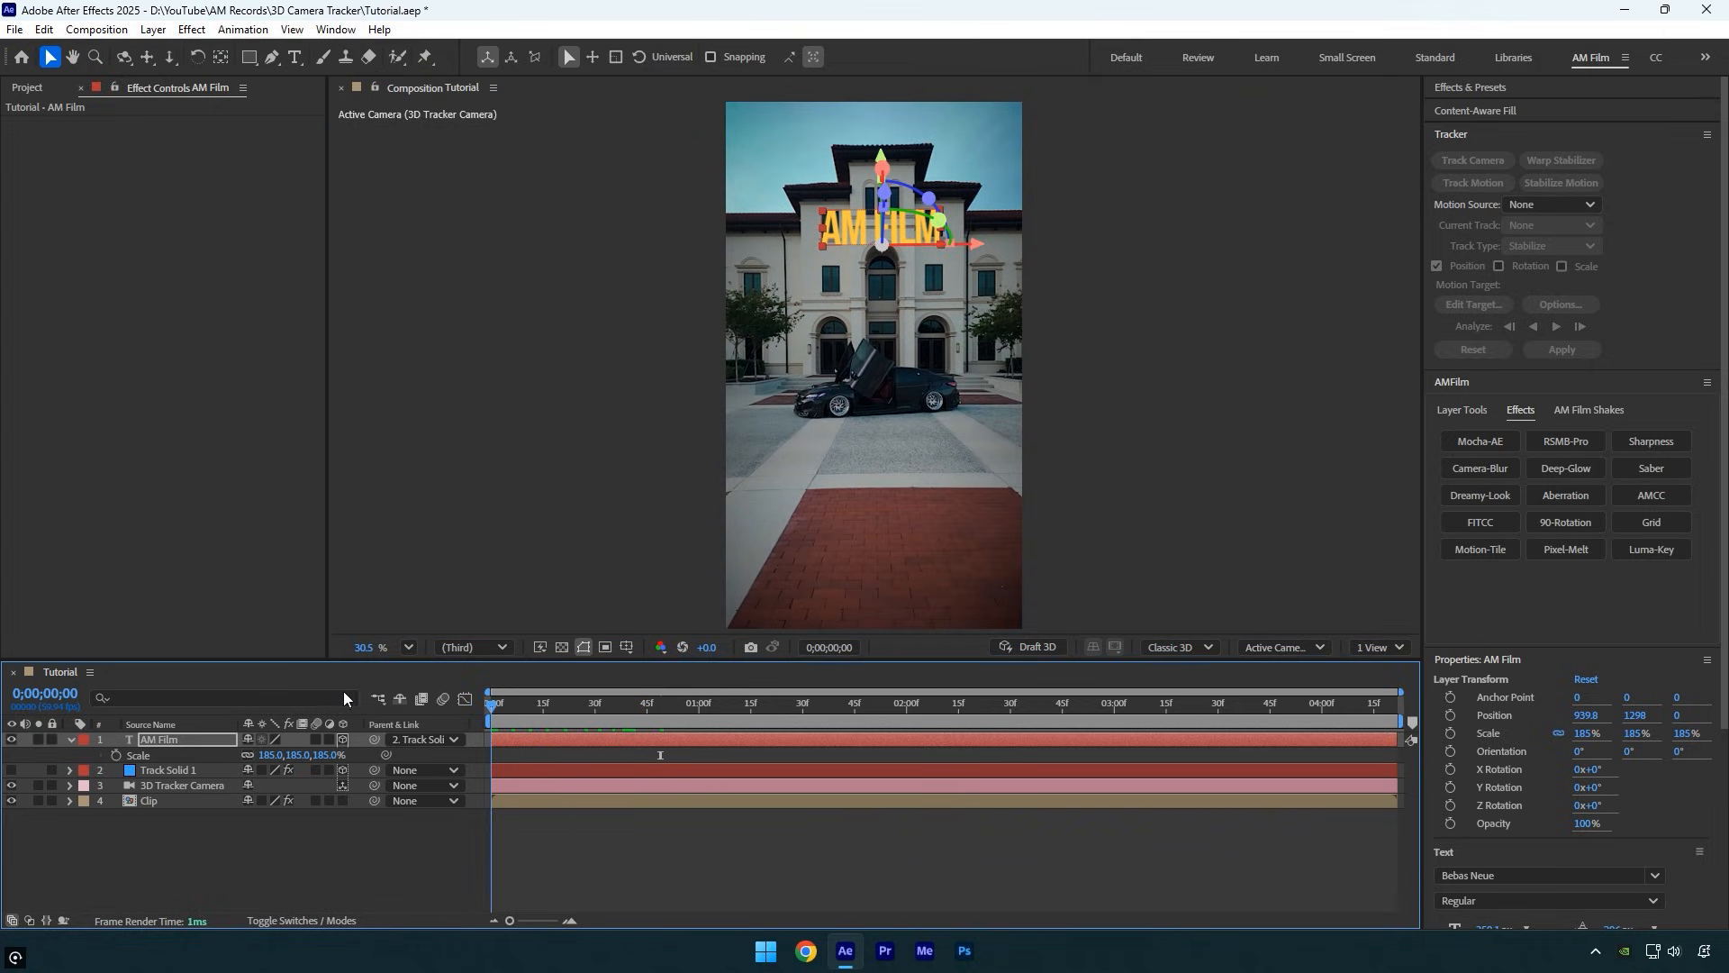
click(715, 703)
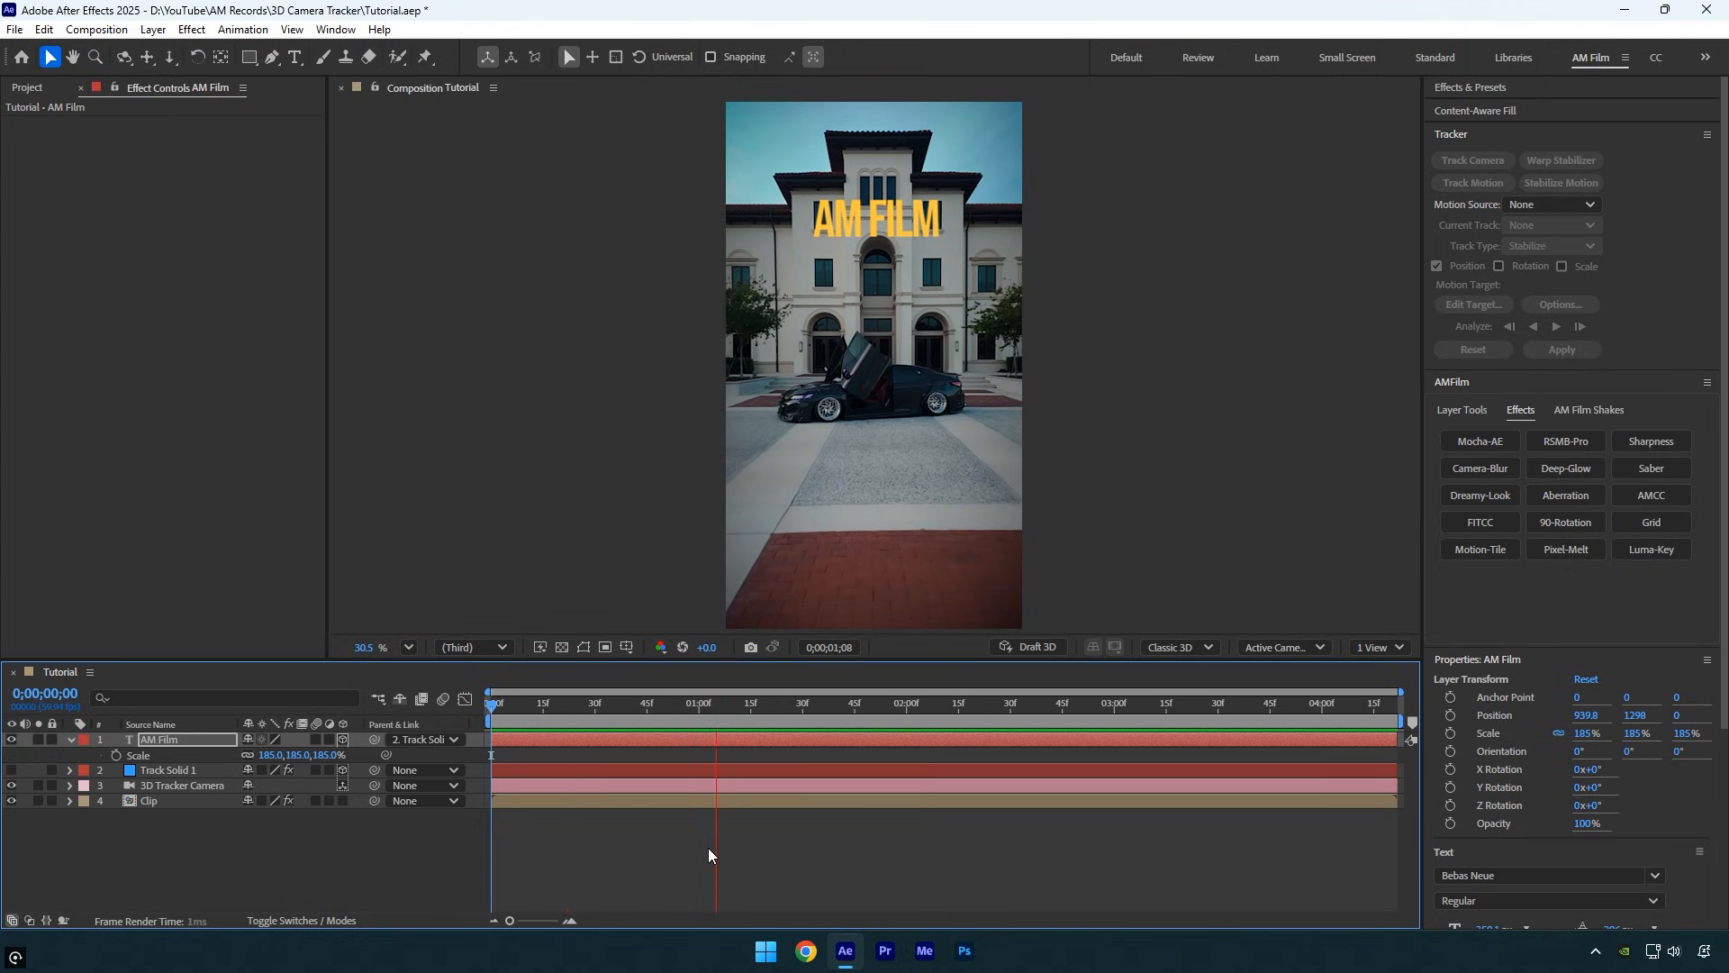
click(1139, 703)
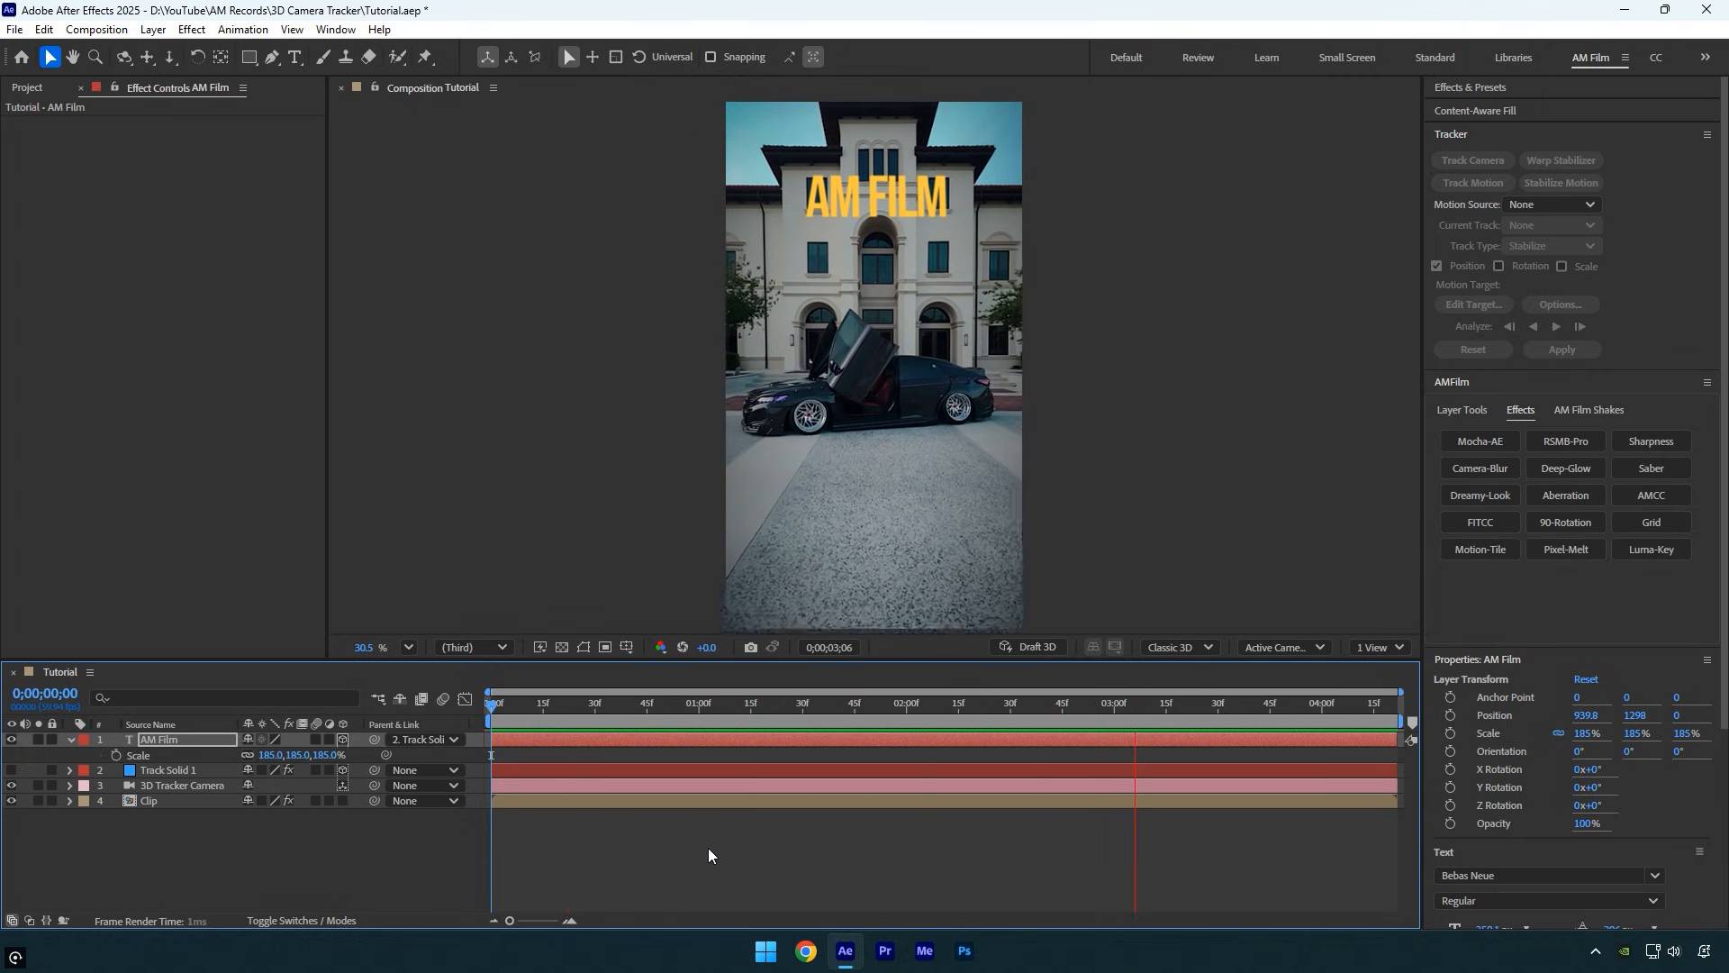
click(1212, 701)
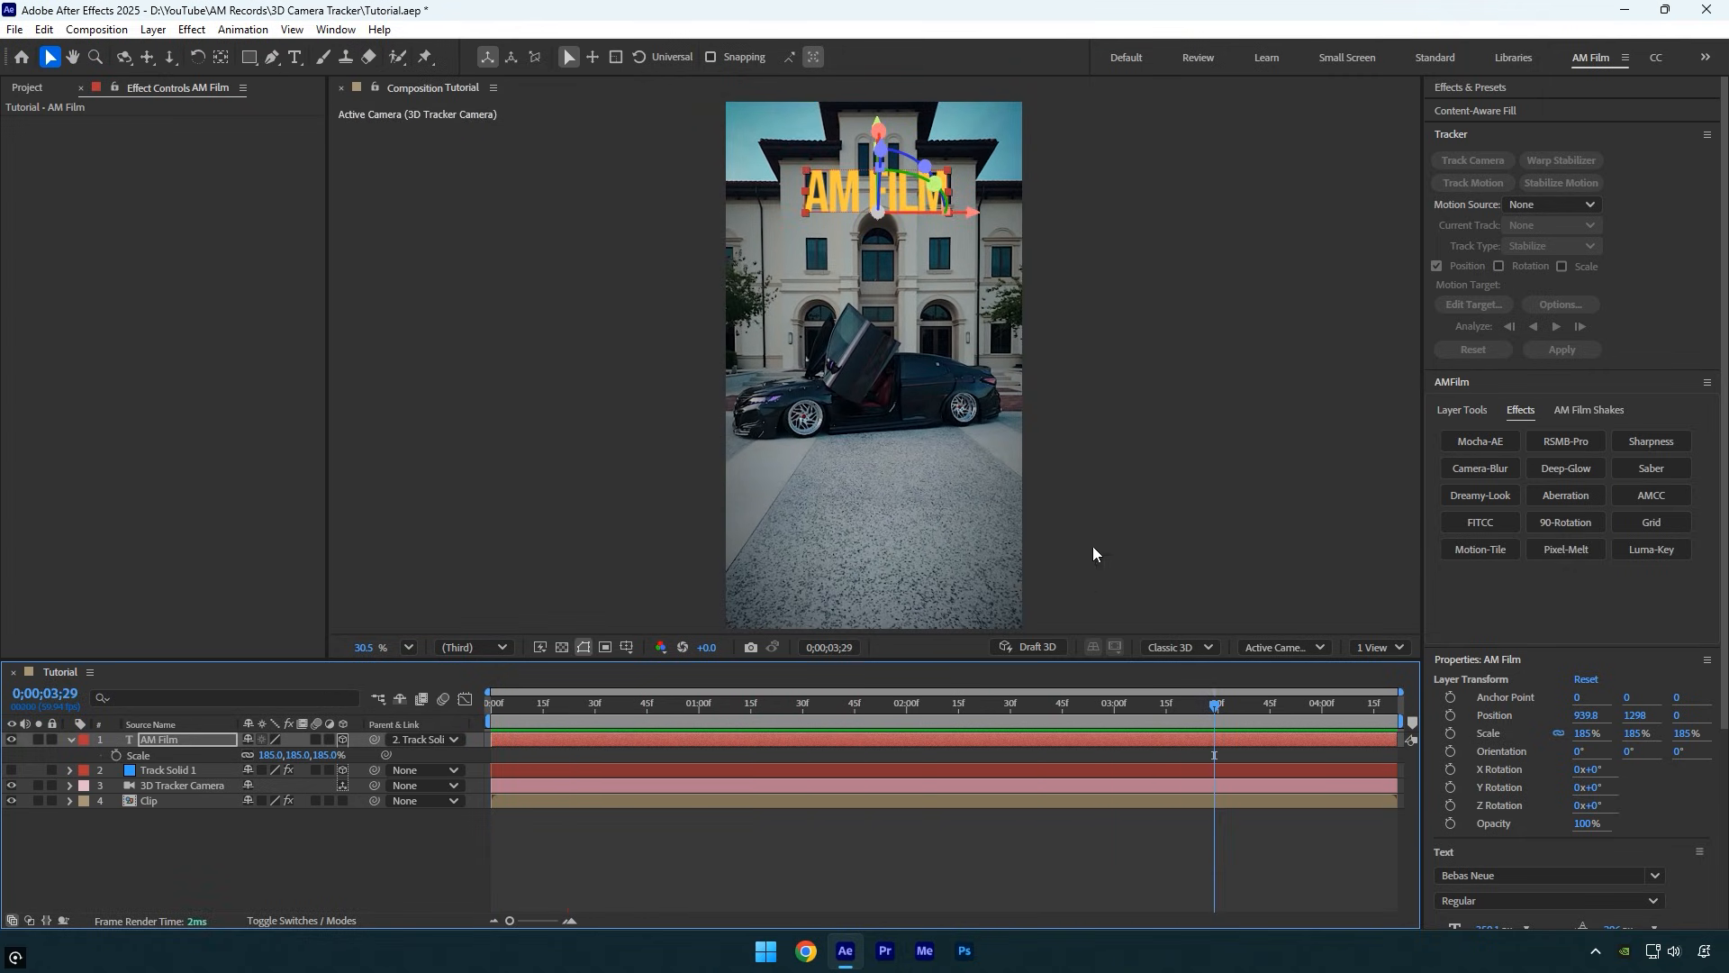